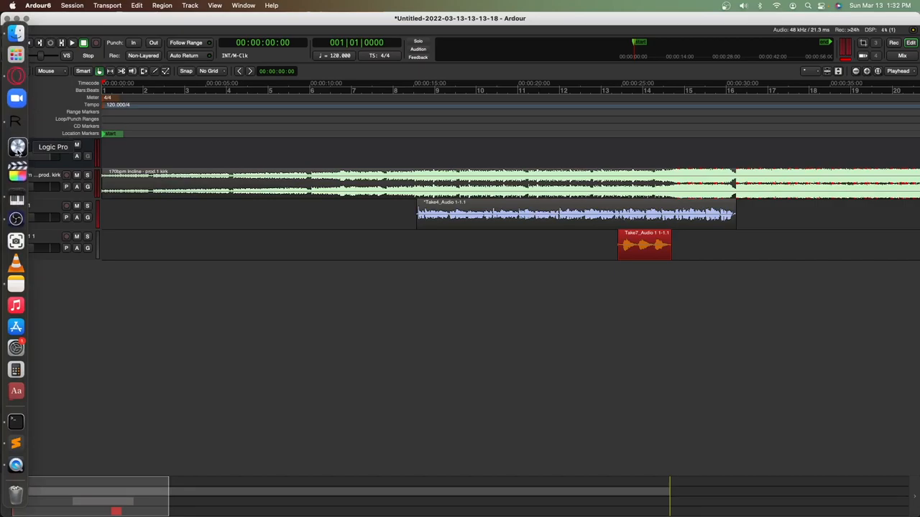
{"action": "mouse_move", "coordinate": [53, 146]}
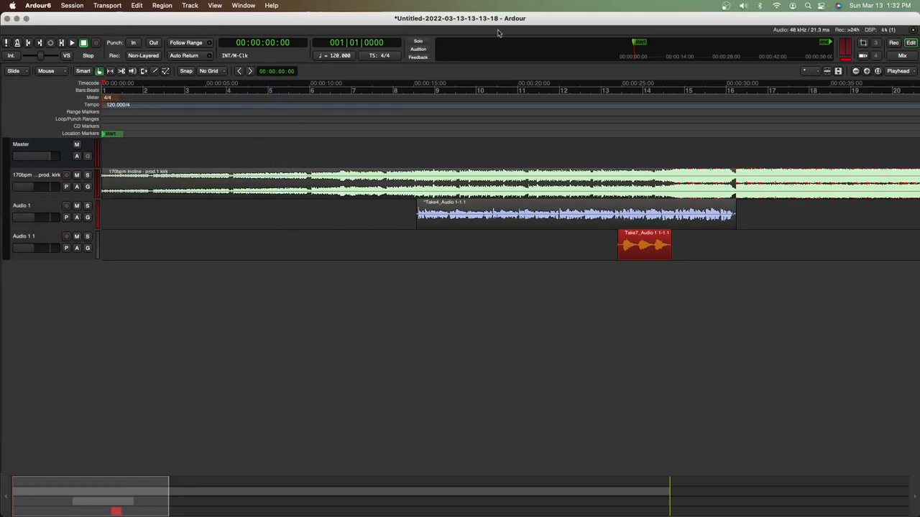
{"action": "mouse_move", "coordinate": [516, 23]}
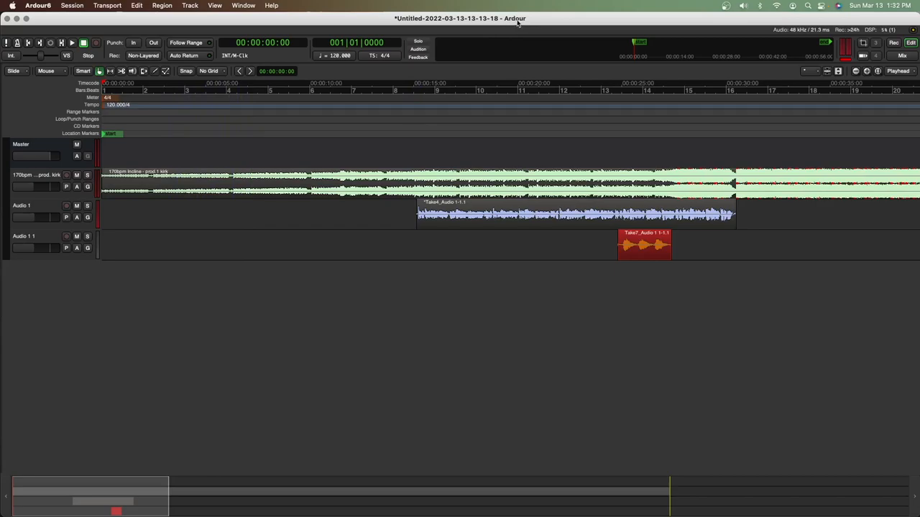
{"action": "mouse_move", "coordinate": [515, 22]}
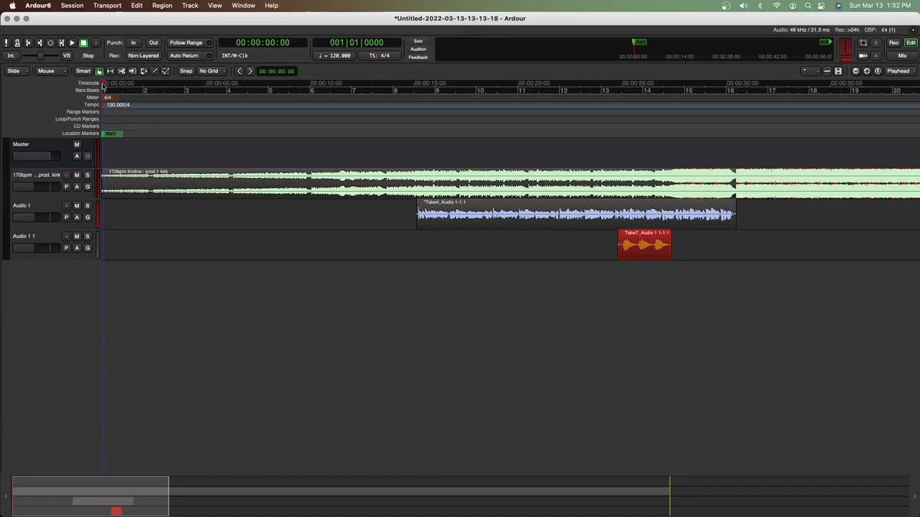
{"action": "mouse_move", "coordinate": [60, 142]}
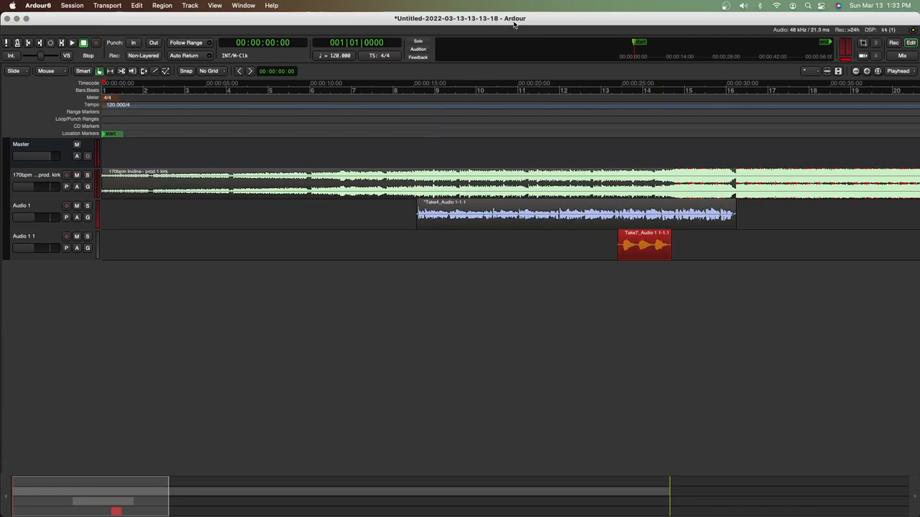
{"action": "mouse_move", "coordinate": [520, 23]}
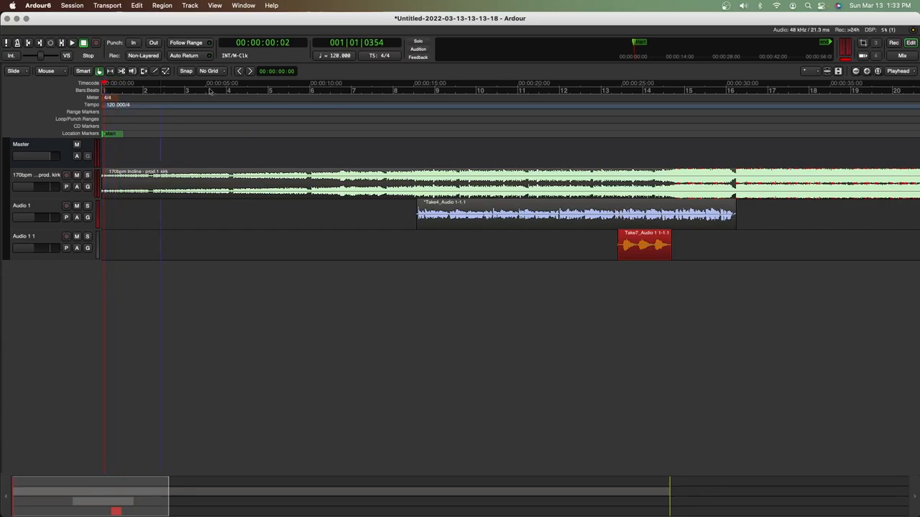
{"action": "mouse_move", "coordinate": [191, 35]}
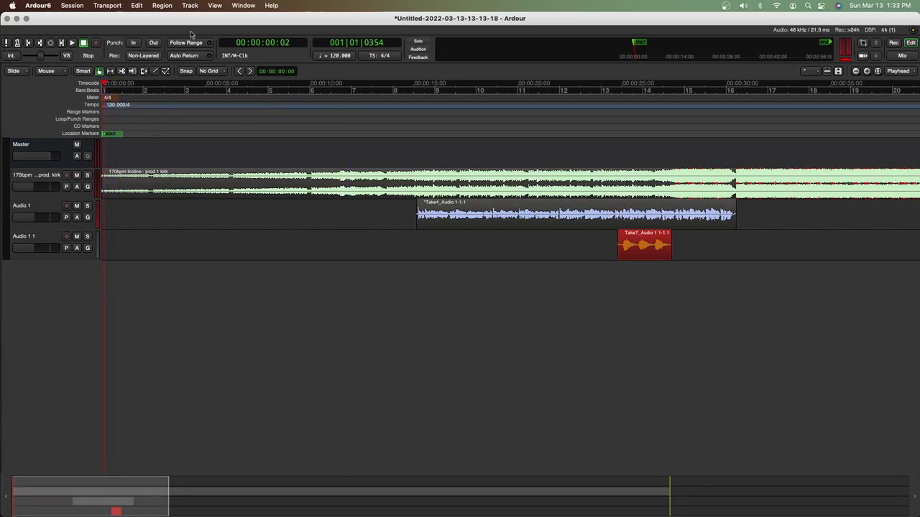
Step: Show the mixer and give the first track a red colour in Color Selection
{"action": "left_click", "coordinate": [243, 5]}
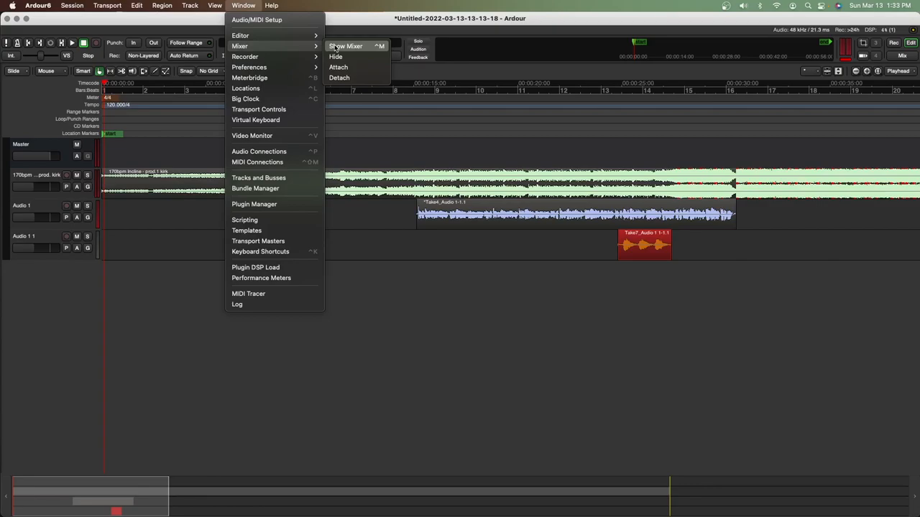
{"action": "left_click", "coordinate": [345, 46]}
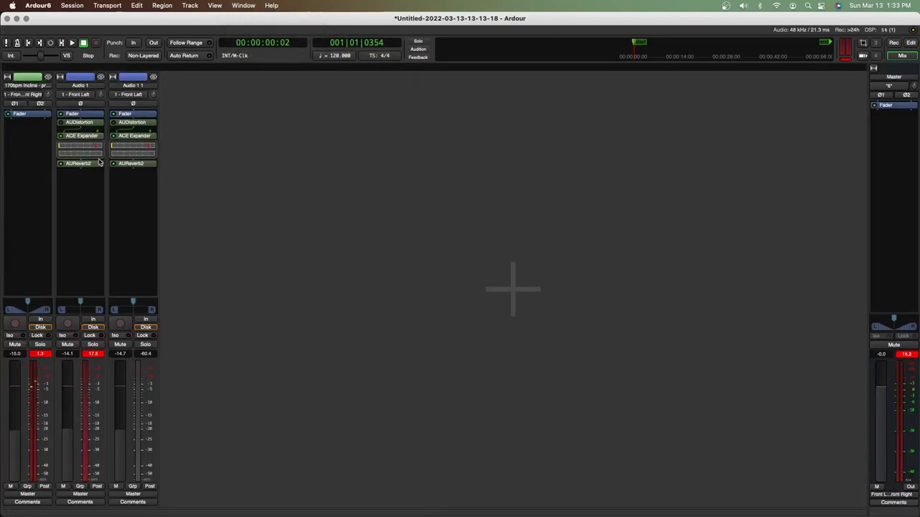
{"action": "mouse_move", "coordinate": [247, 119]}
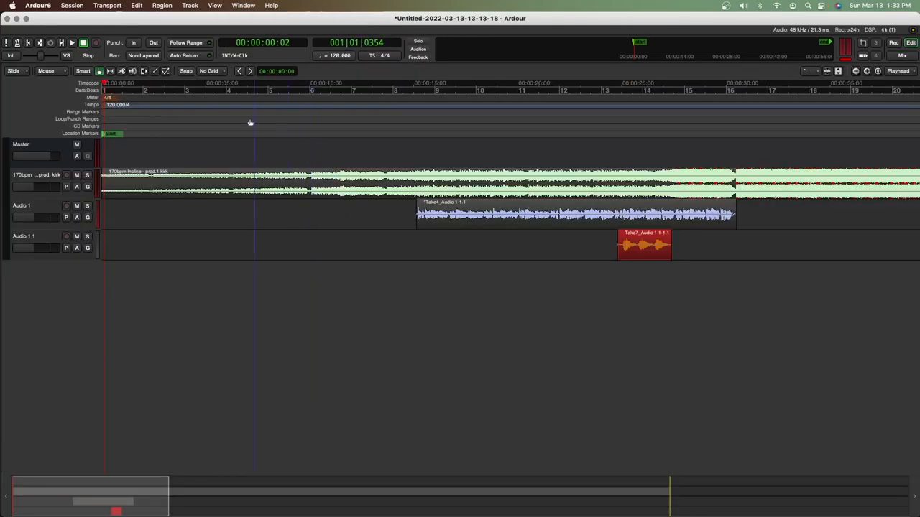
{"action": "left_click", "coordinate": [643, 244]}
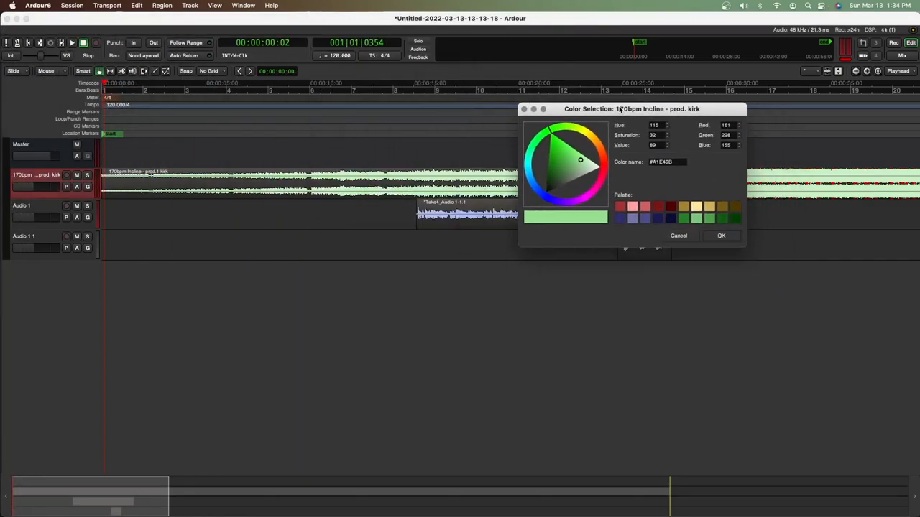
{"action": "left_click", "coordinate": [601, 161]}
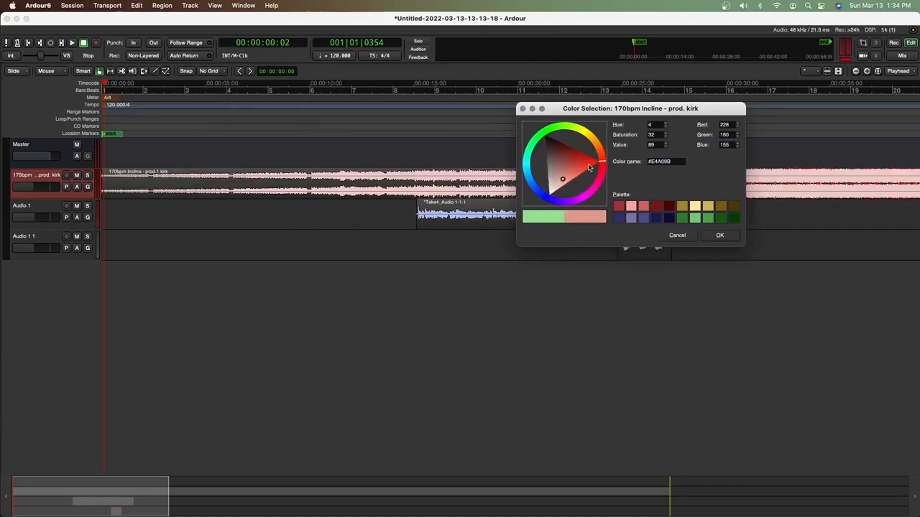
{"action": "left_click", "coordinate": [600, 161]}
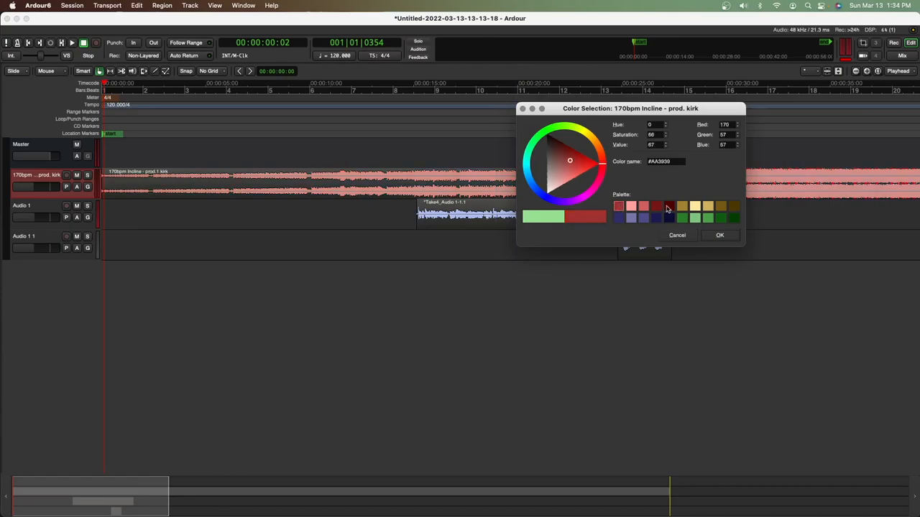
Step: Colour Audio 1 blue and the third track green from the ready-made colours
{"action": "left_click", "coordinate": [719, 236]}
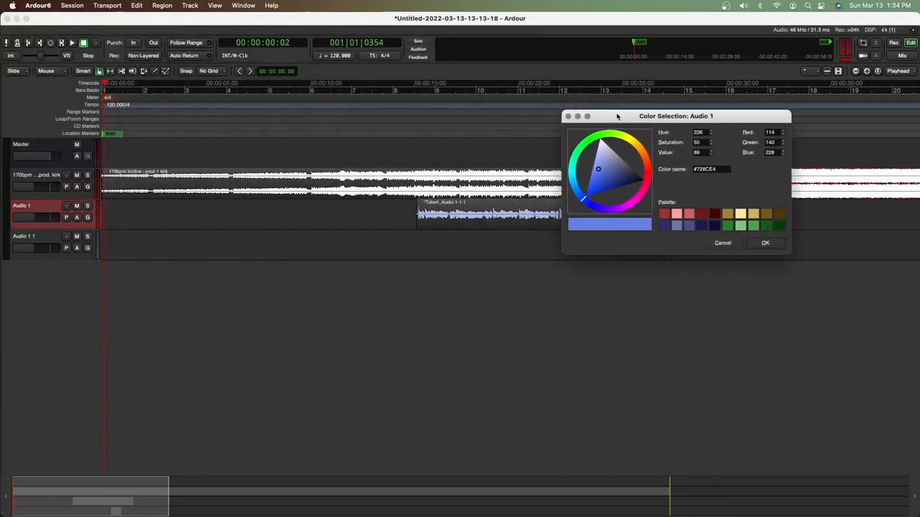
{"action": "left_click", "coordinate": [765, 242]}
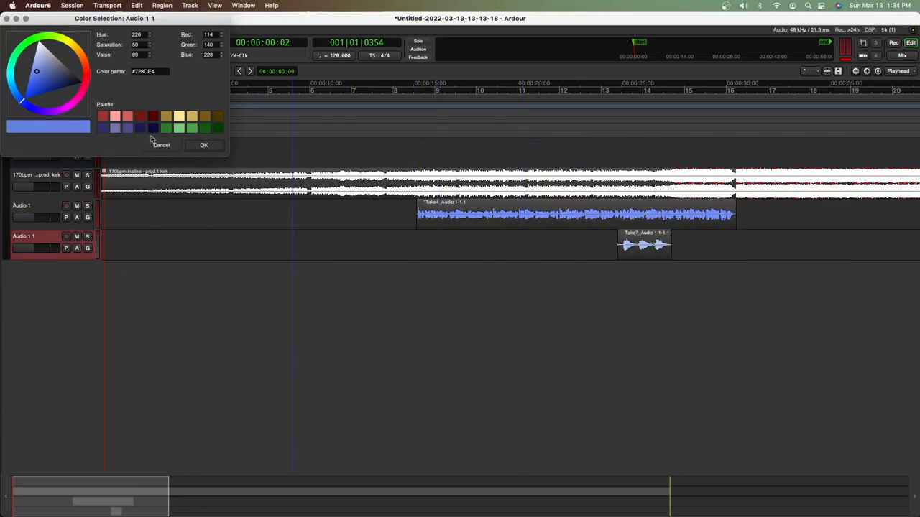
{"action": "left_click", "coordinate": [43, 65]}
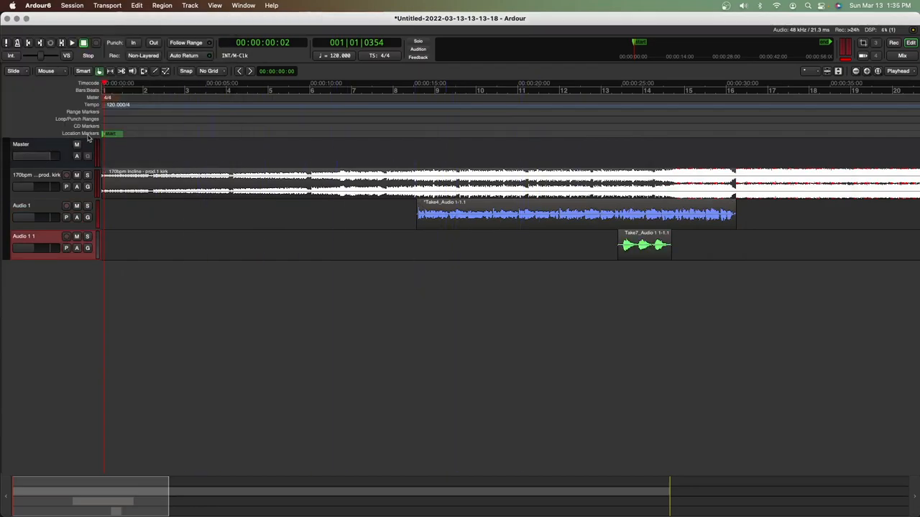
{"action": "mouse_move", "coordinate": [3, 94]}
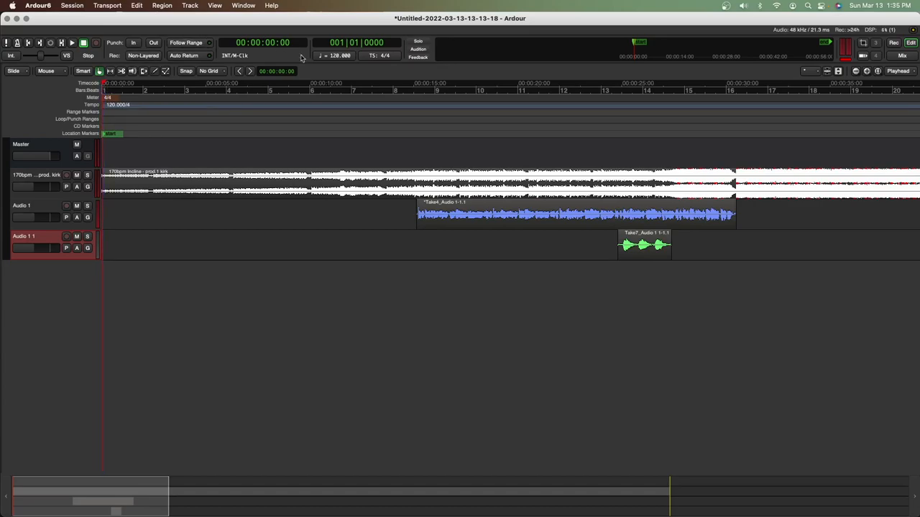
{"action": "left_click", "coordinate": [574, 215]}
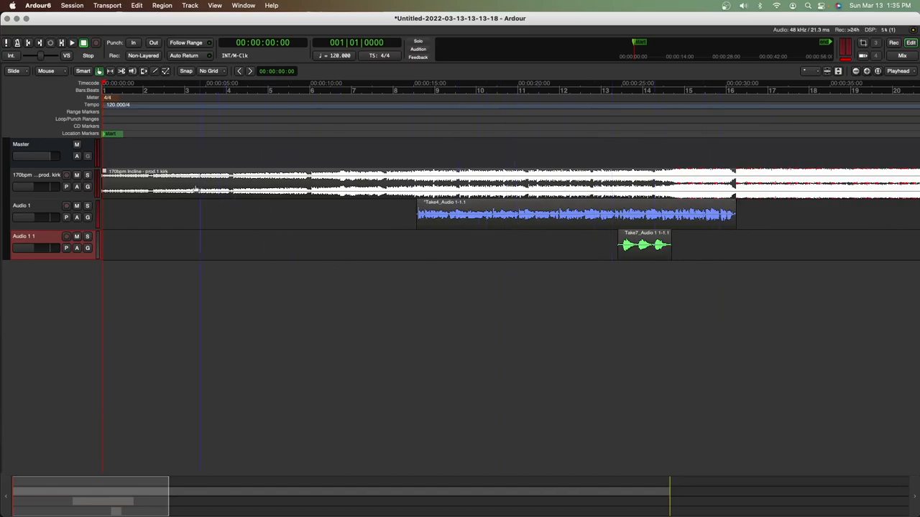
Step: Switch the output device to iShowU Audio Capture in Audio/MIDI Setup and restart the engine
{"action": "left_click", "coordinate": [243, 6]}
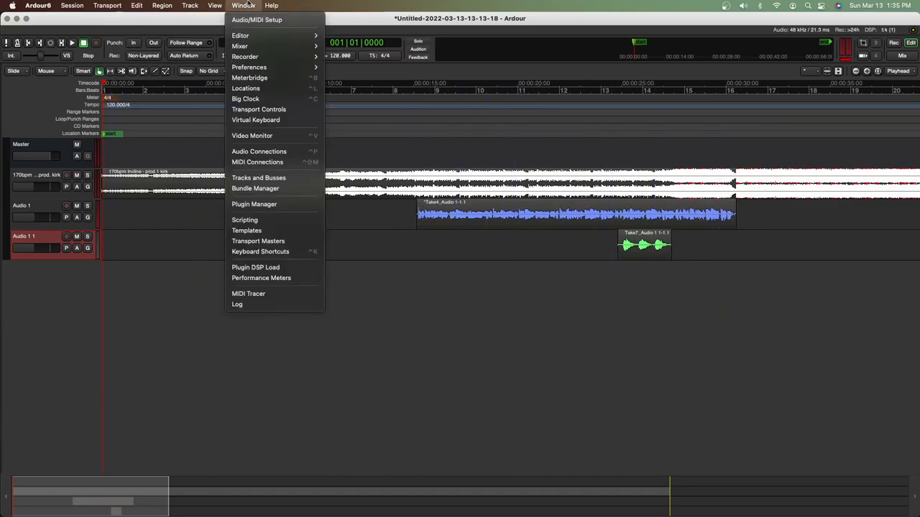
{"action": "mouse_move", "coordinate": [256, 20]}
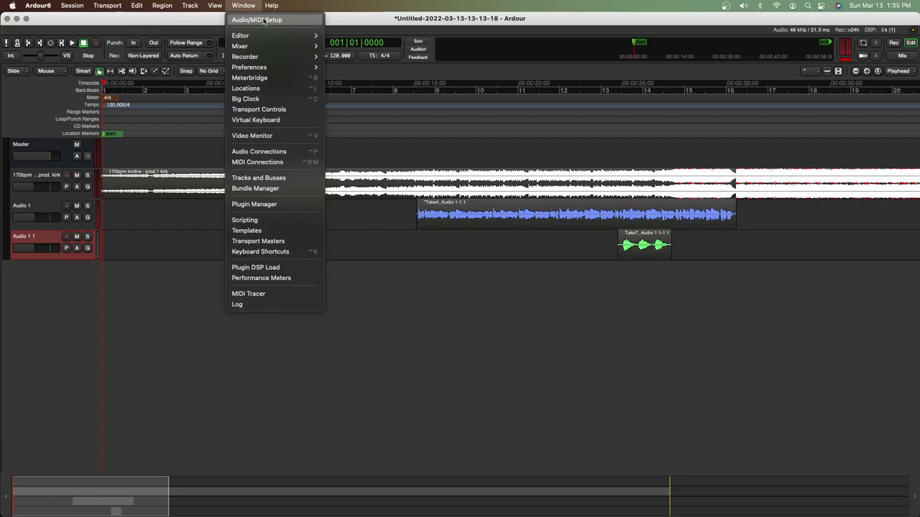
{"action": "left_click", "coordinate": [256, 20]}
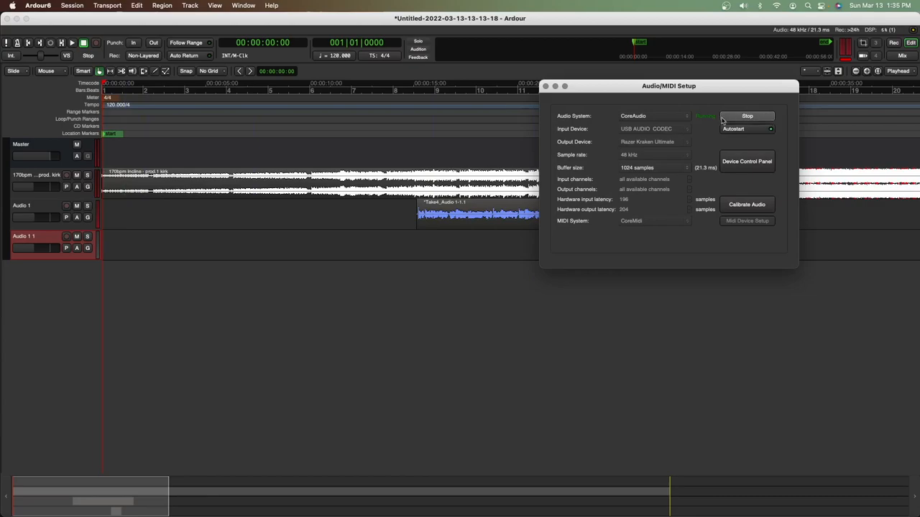
{"action": "left_click_drag", "start_coordinate": [668, 86], "coordinate": [705, 63]}
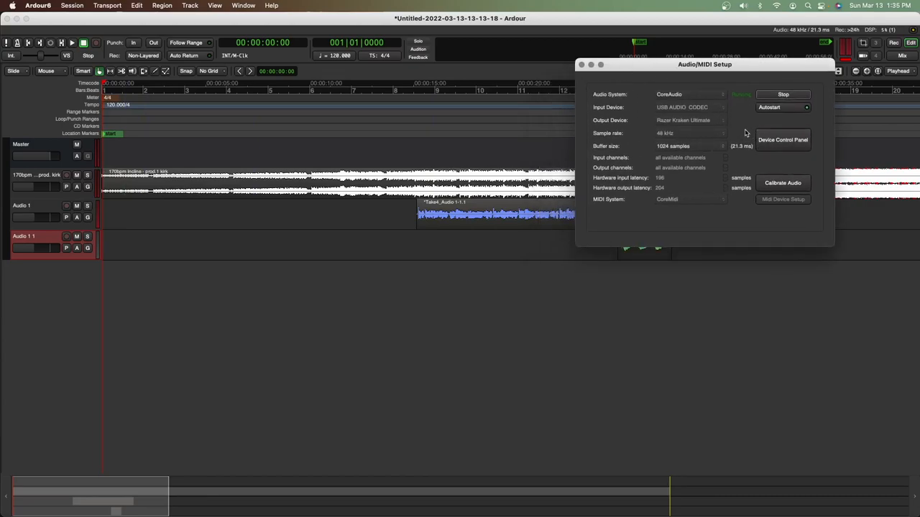
{"action": "mouse_move", "coordinate": [716, 124]}
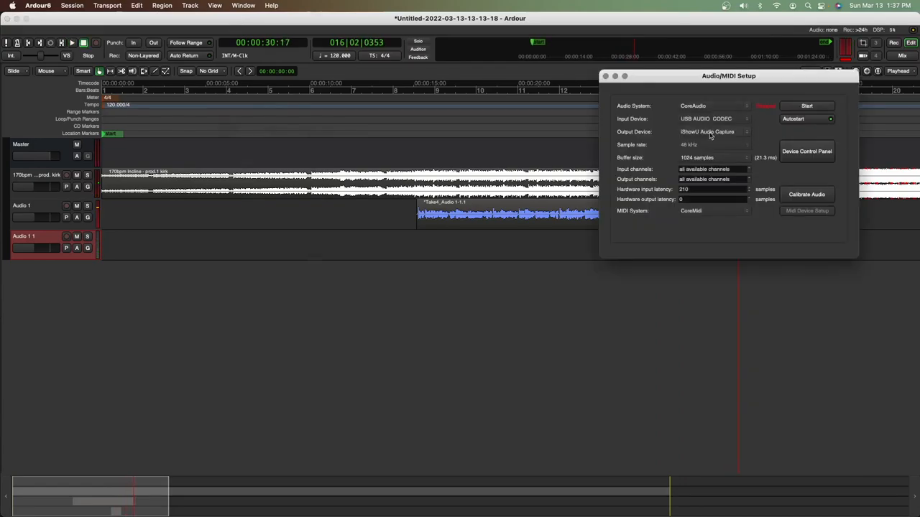
{"action": "left_click", "coordinate": [712, 132]}
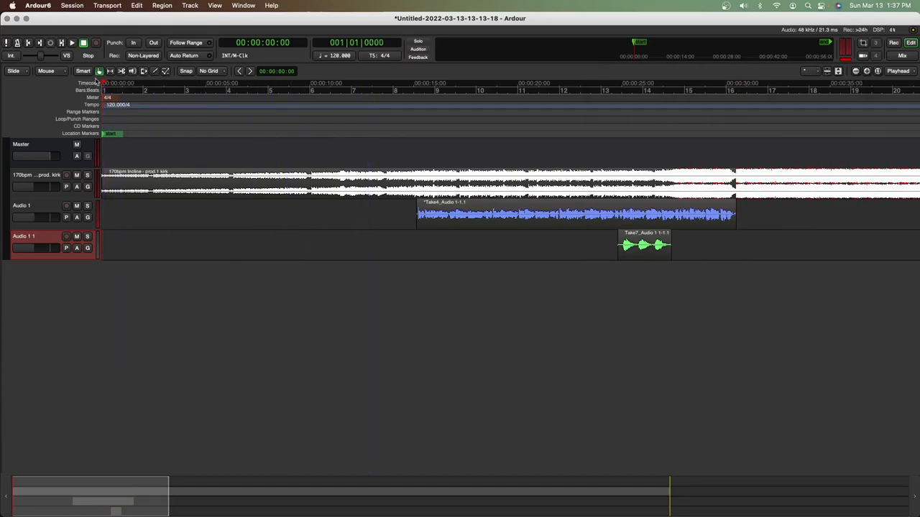
{"action": "left_click", "coordinate": [243, 6]}
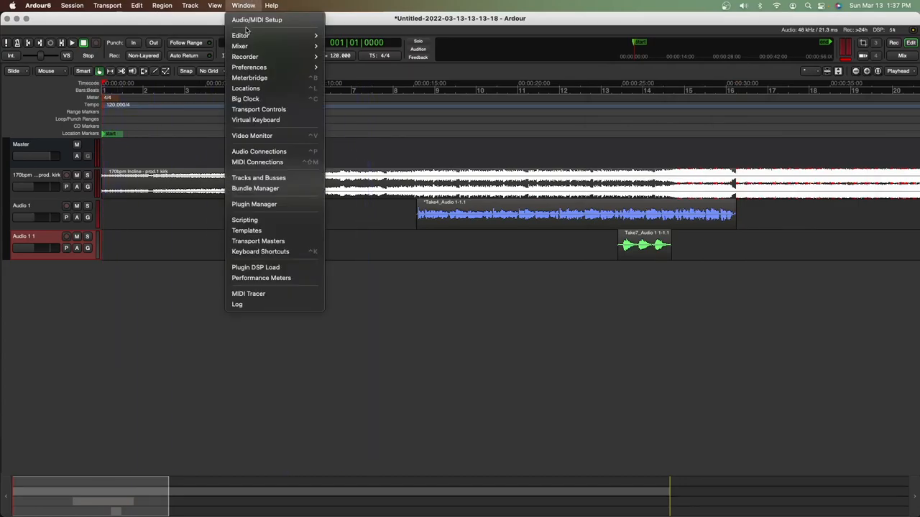
{"action": "mouse_move", "coordinate": [238, 46]}
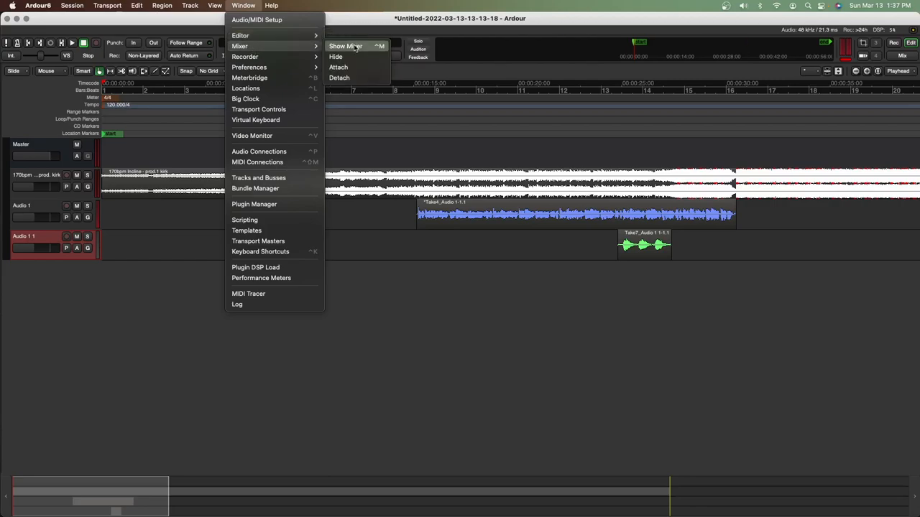
{"action": "left_click", "coordinate": [345, 46]}
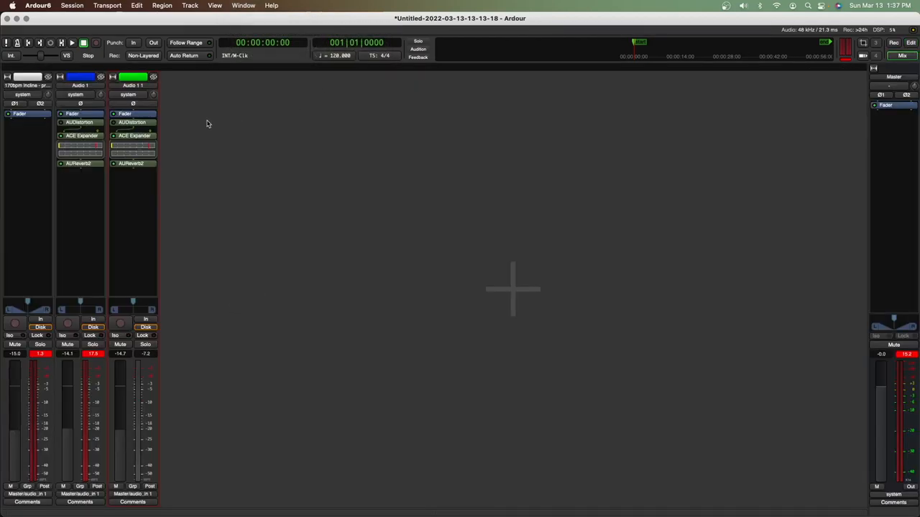
{"action": "left_click", "coordinate": [79, 164]}
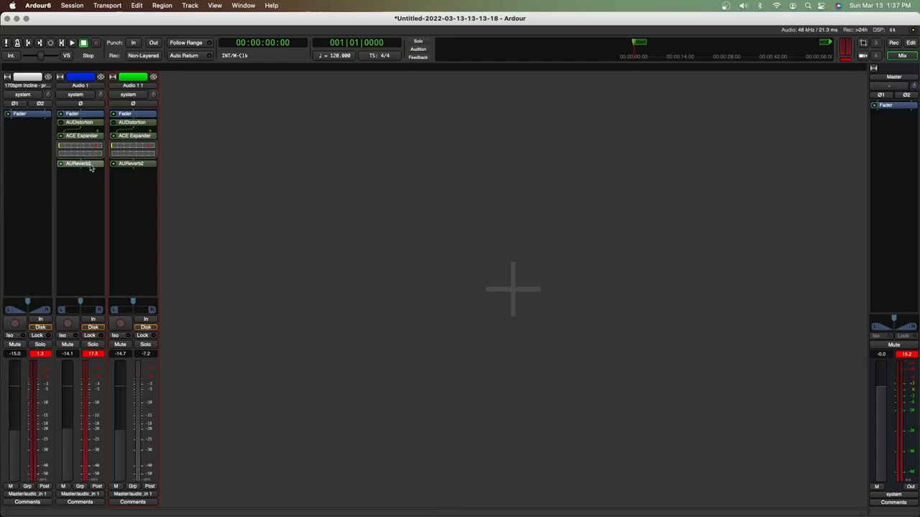
{"action": "double_click", "coordinate": [81, 136]}
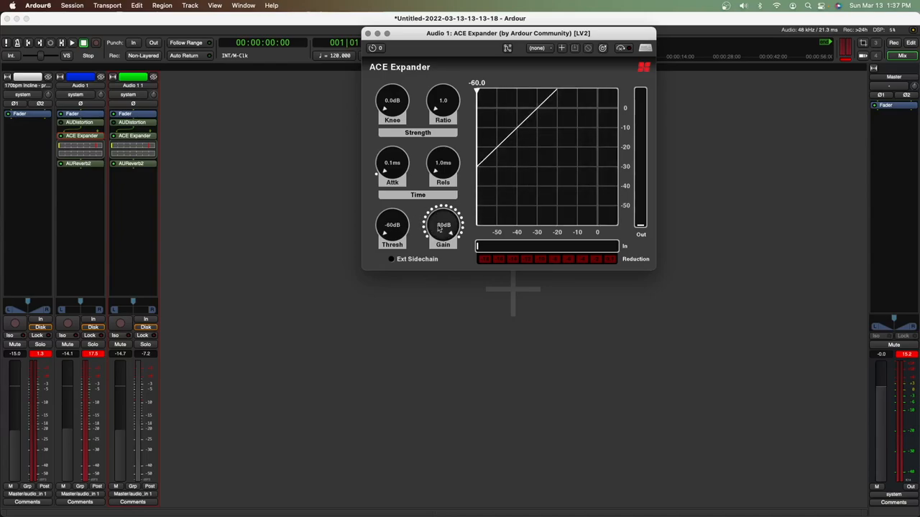
{"action": "left_click", "coordinate": [368, 33]}
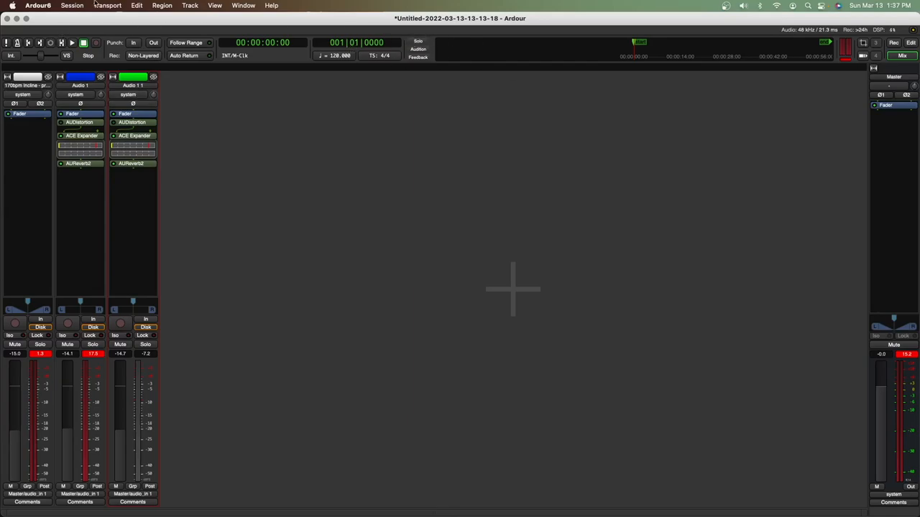
{"action": "left_click", "coordinate": [243, 5]}
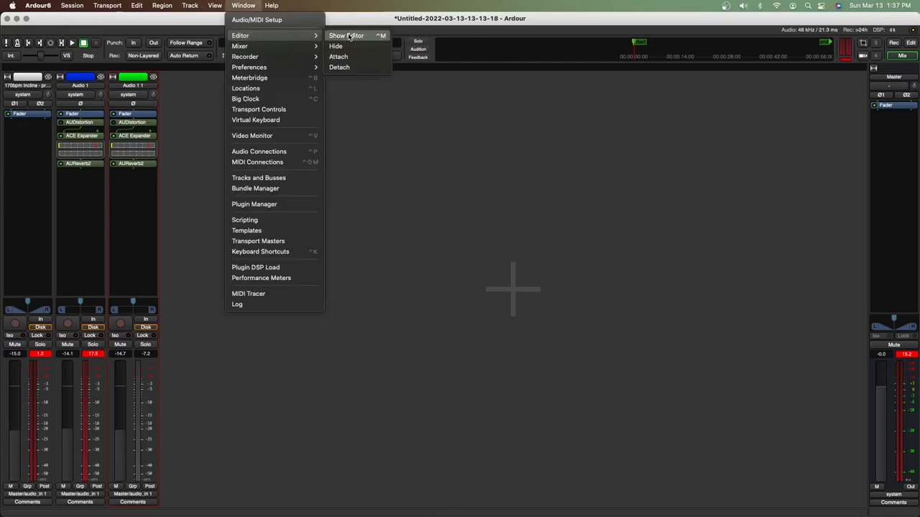
{"action": "left_click", "coordinate": [346, 34]}
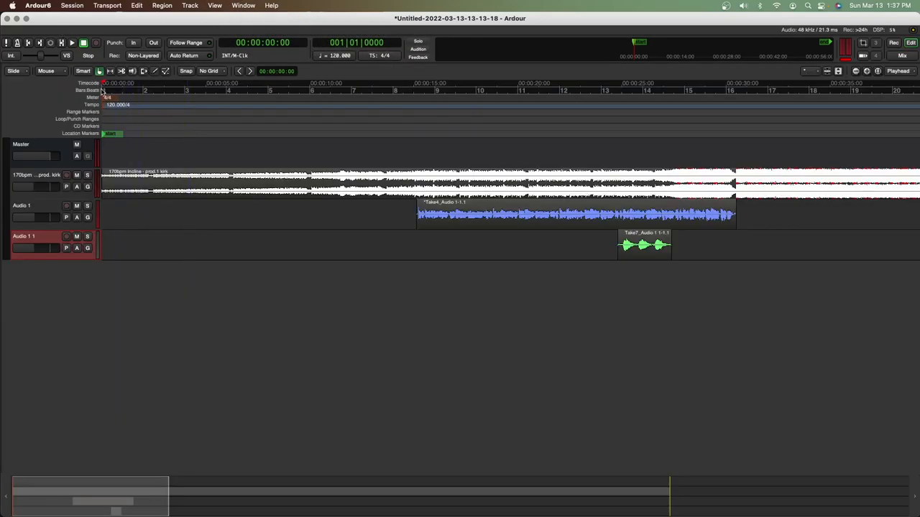